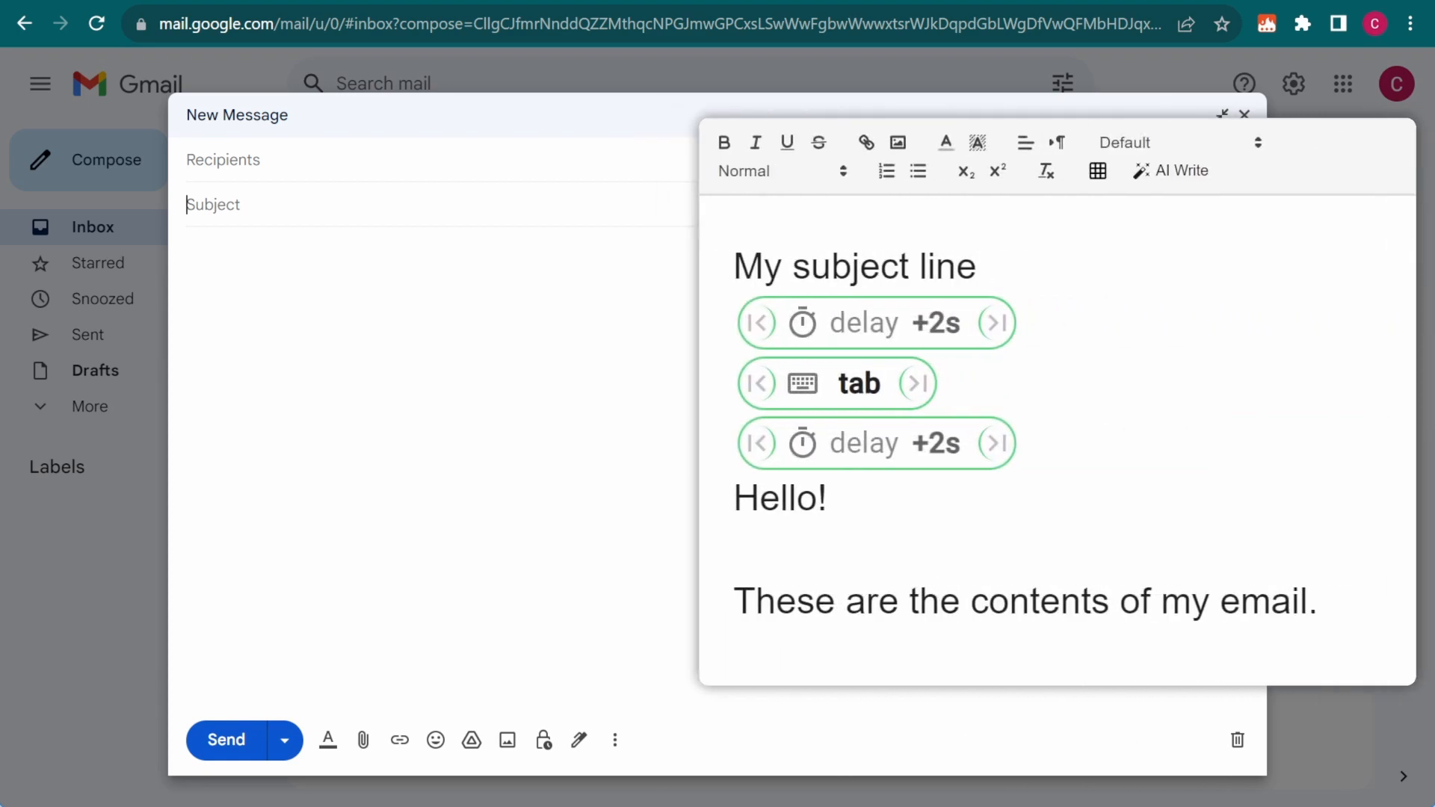
Expand /email in Gmail compose to fill the subject 'My subject line' and insert the body.
{"action": "type", "text": "/email"}
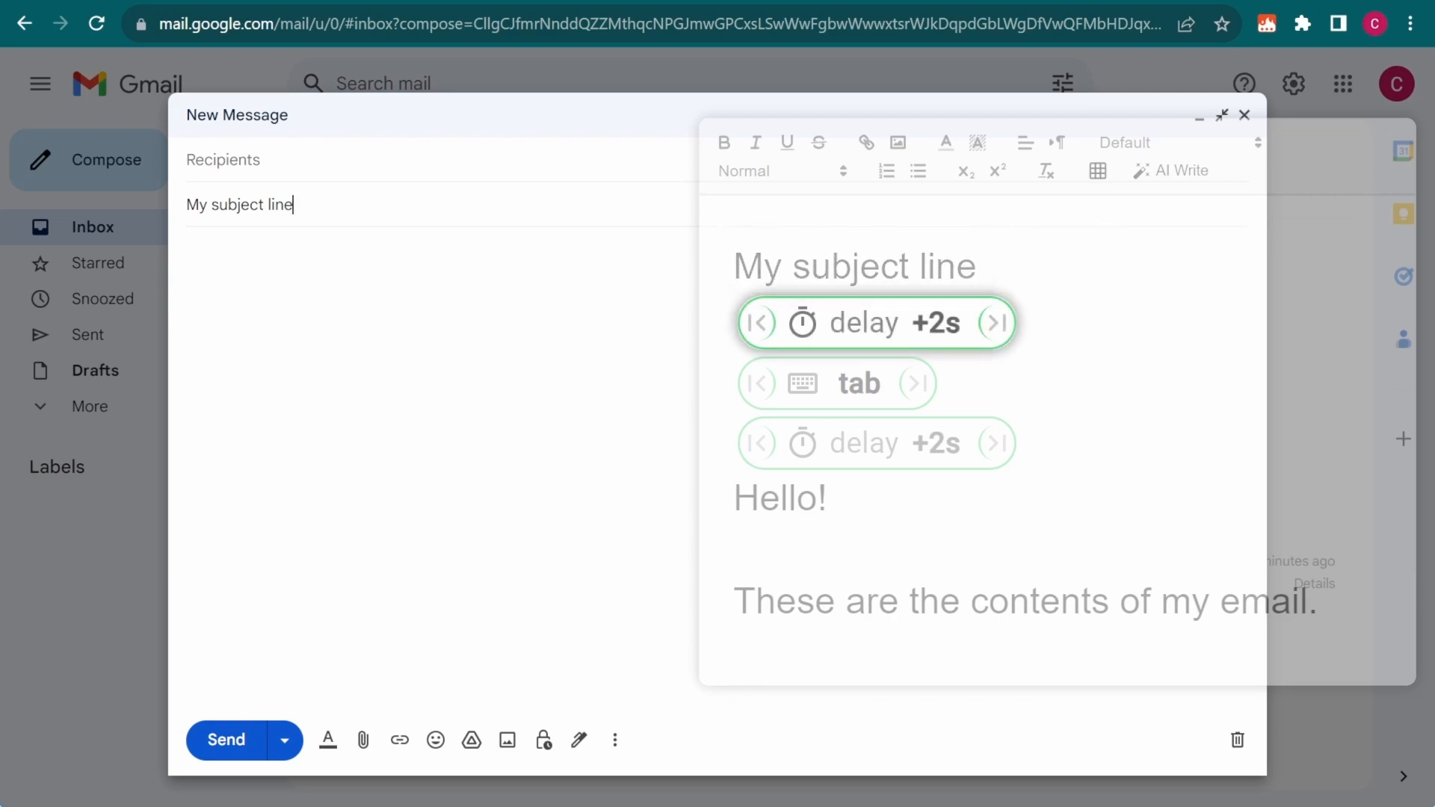
{"action": "key", "text": "tab"}
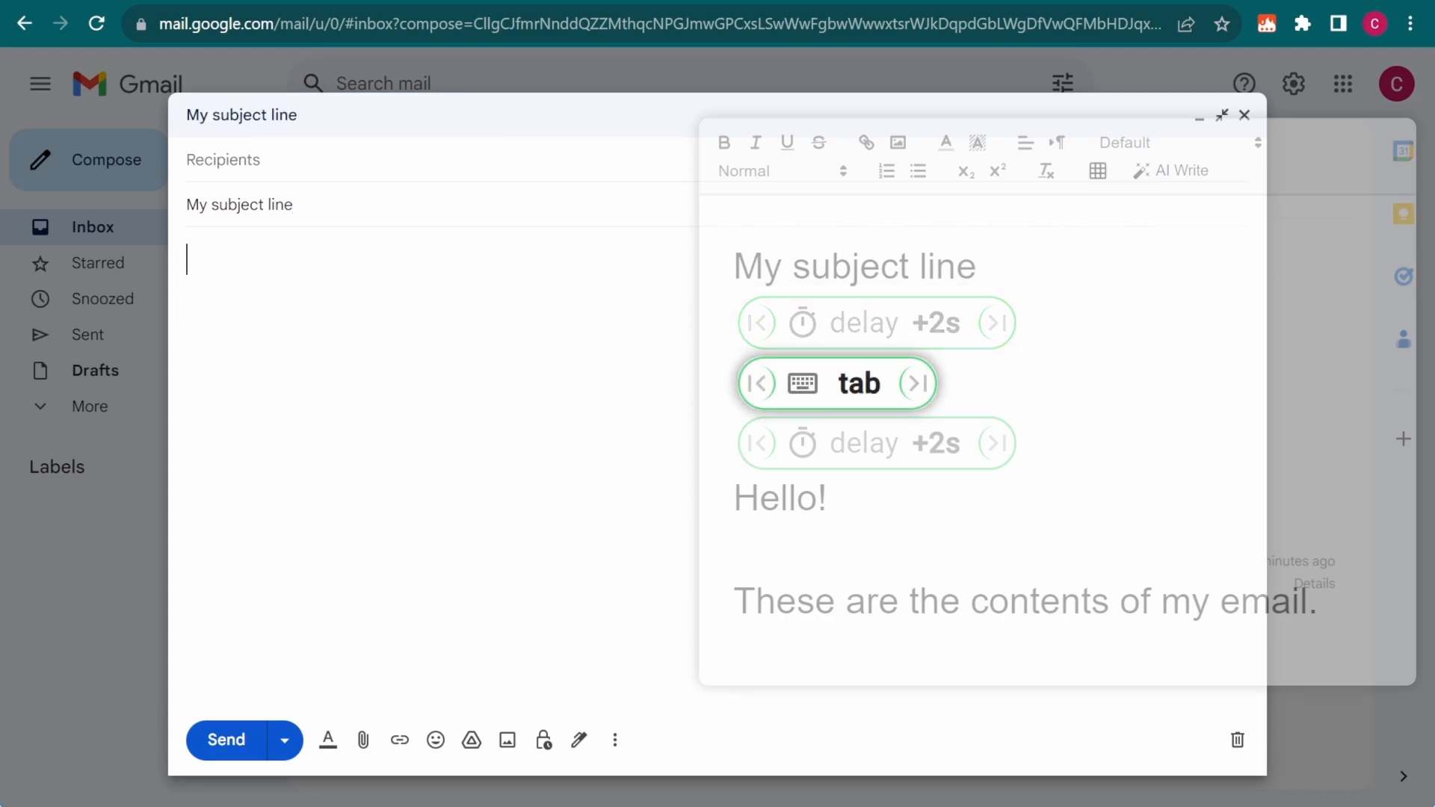
{"action": "left_click", "coordinate": [875, 444]}
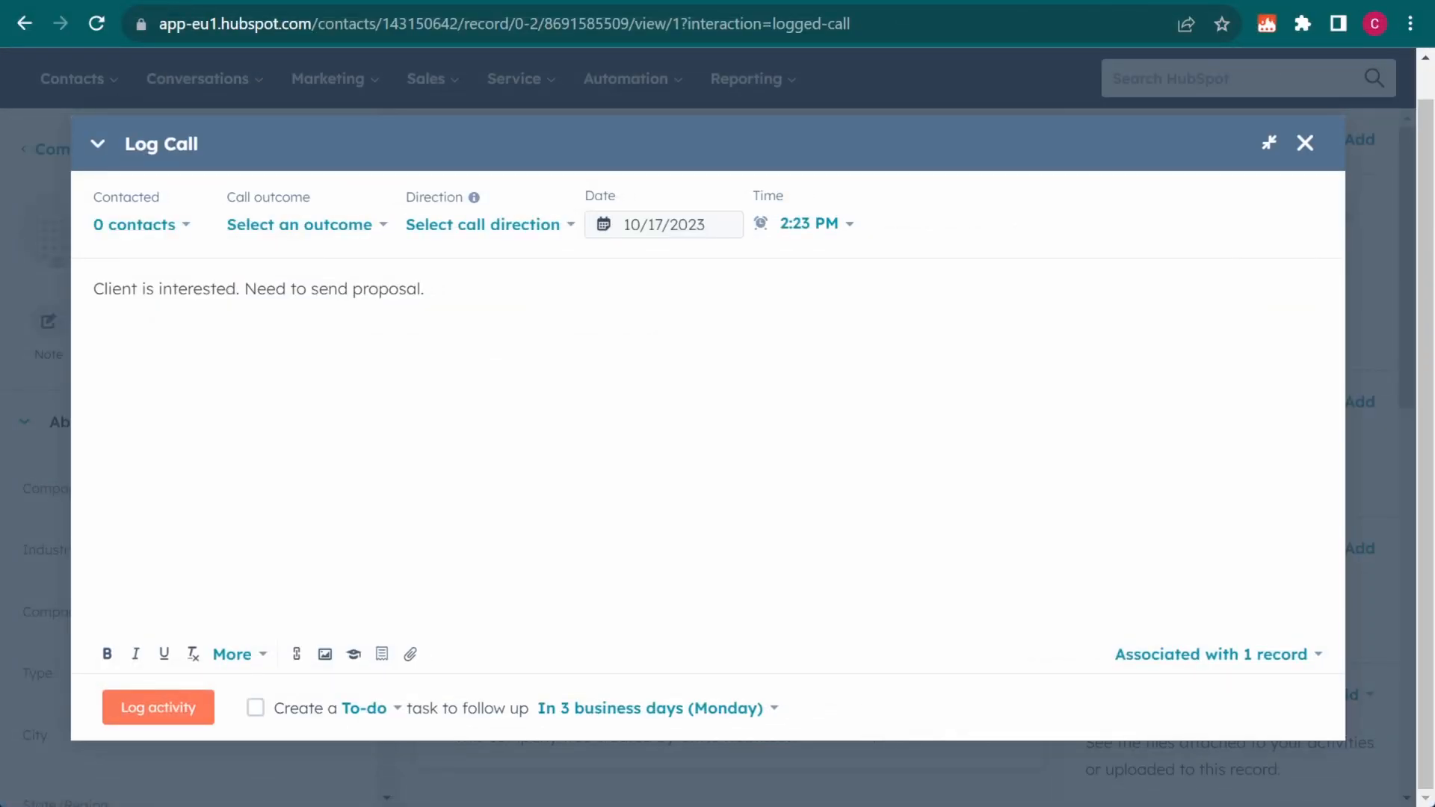
Set the HubSpot call outcome to Connected and open the call date calendar.
{"action": "left_click", "coordinate": [305, 224]}
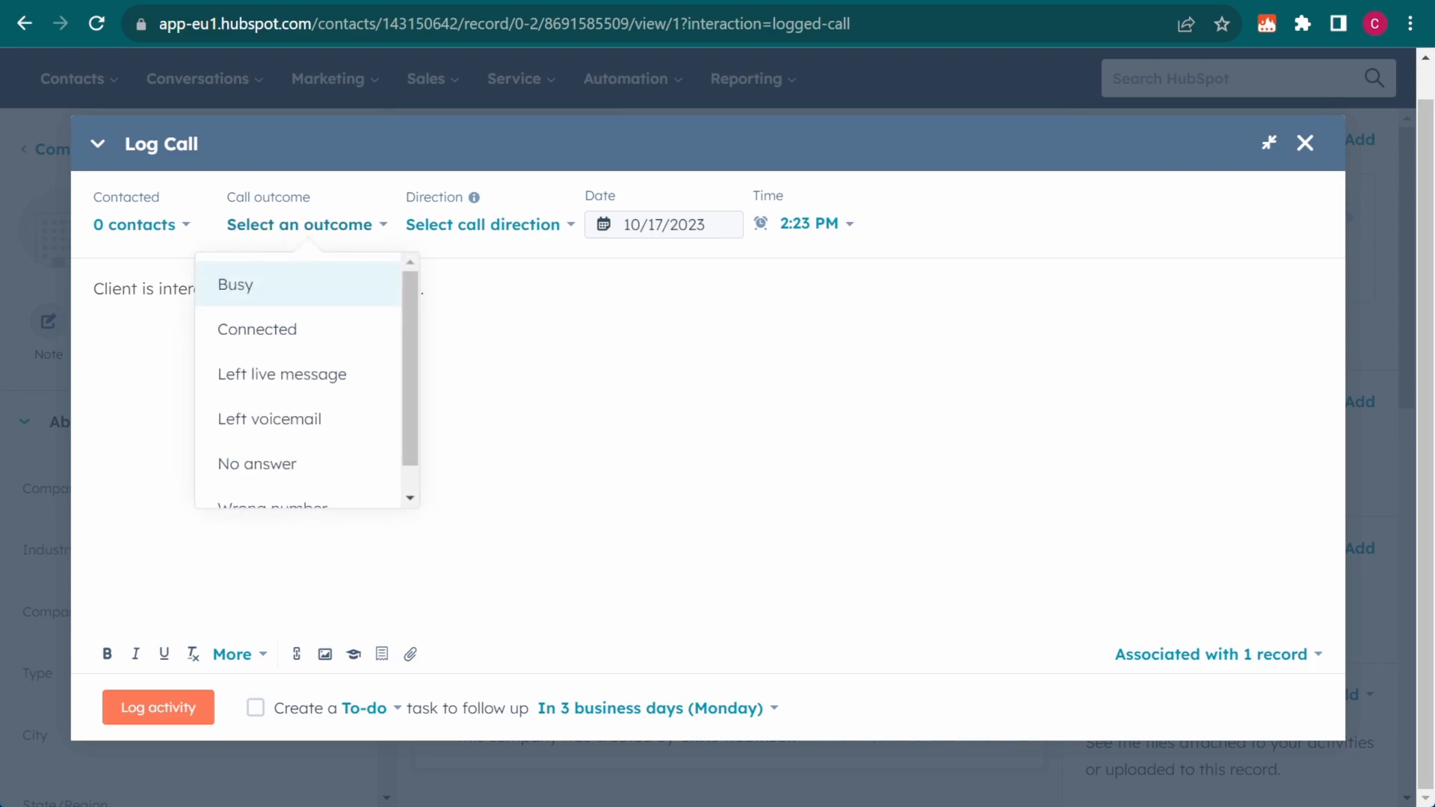
{"action": "left_click", "coordinate": [257, 328]}
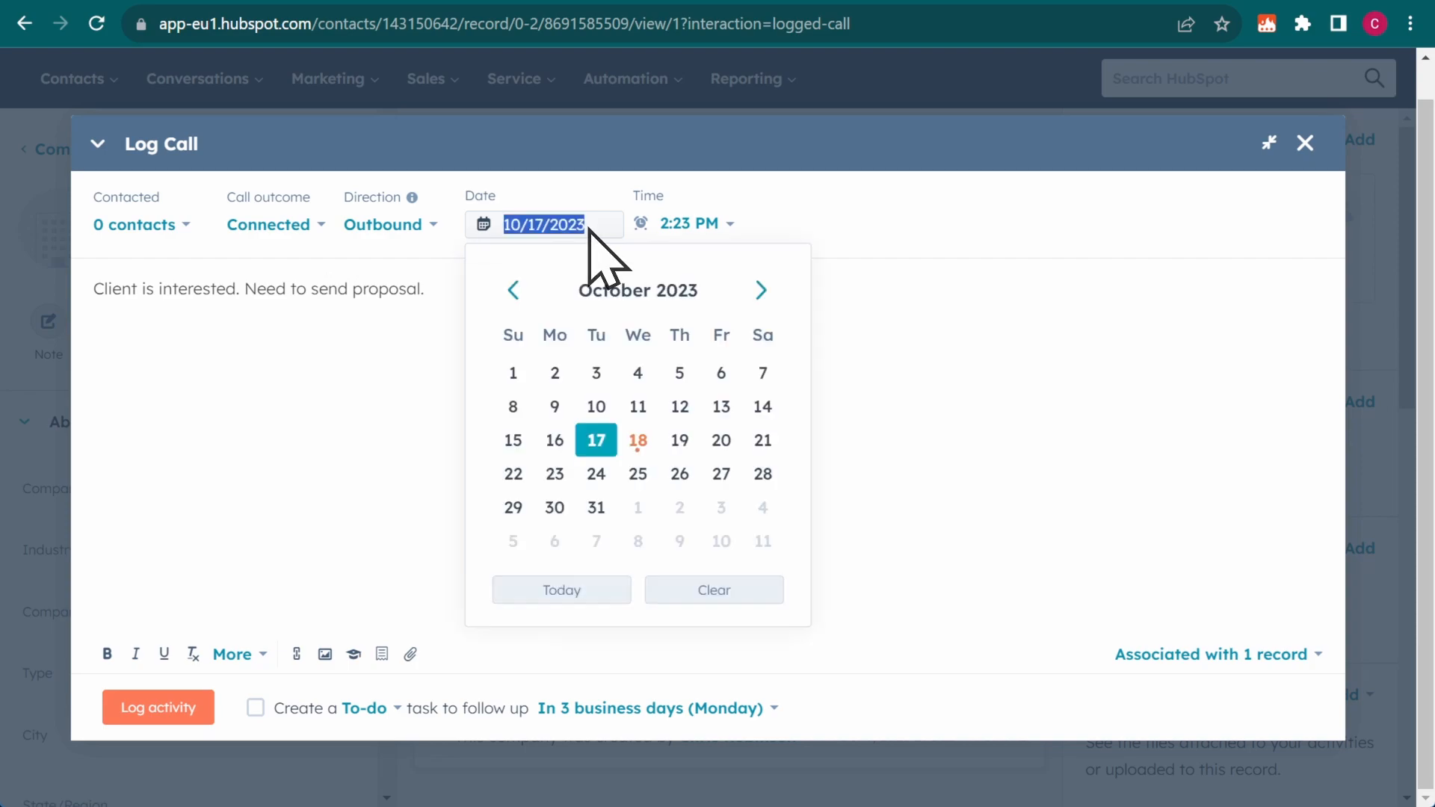
{"action": "left_click", "coordinate": [721, 406]}
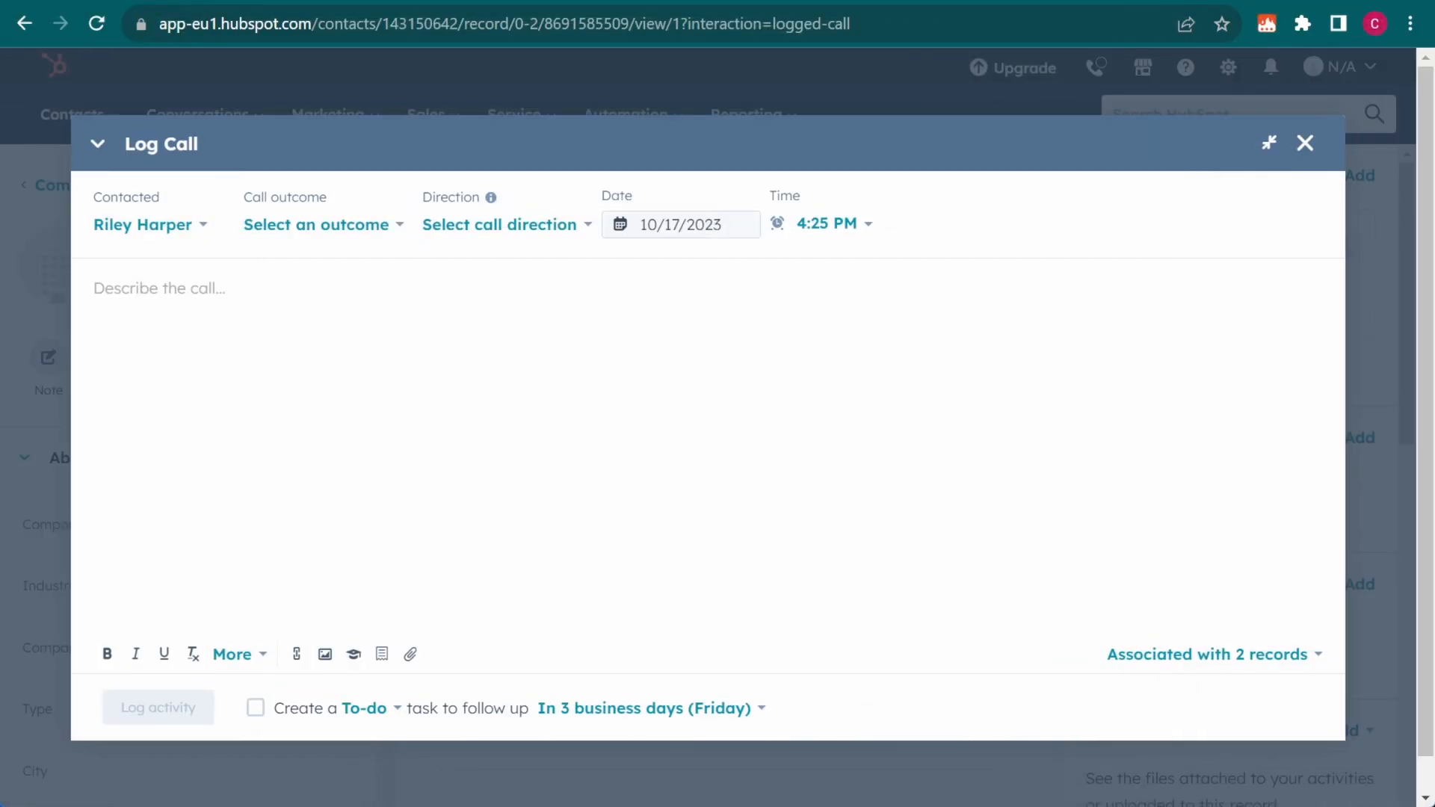
Expand /interested to log 'Client is interested. Need to send proposal.', Connected, Outbound, 10/13/2023.
{"action": "type", "text": "/interes"}
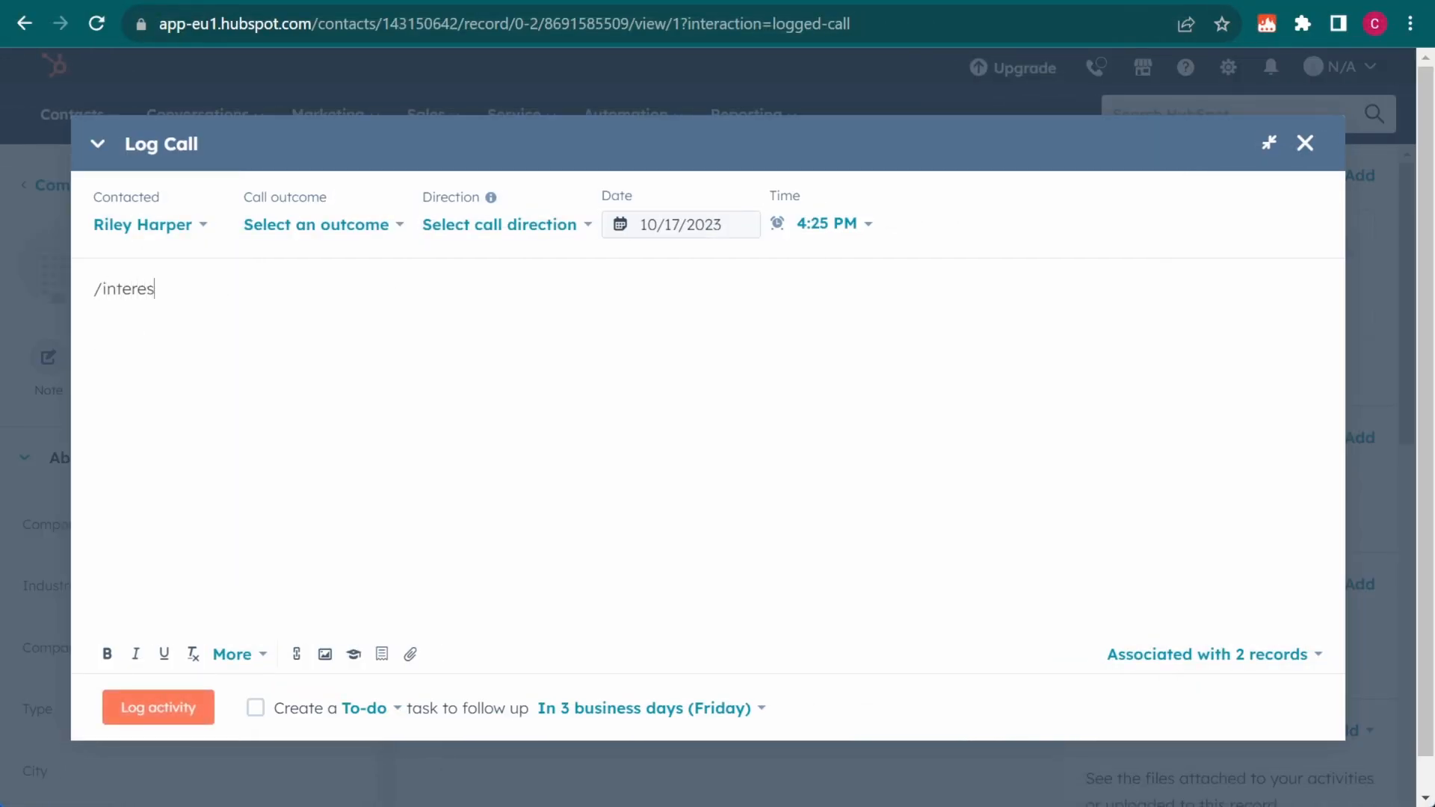
{"action": "type", "text": "Client is interested. Need to send proposal."}
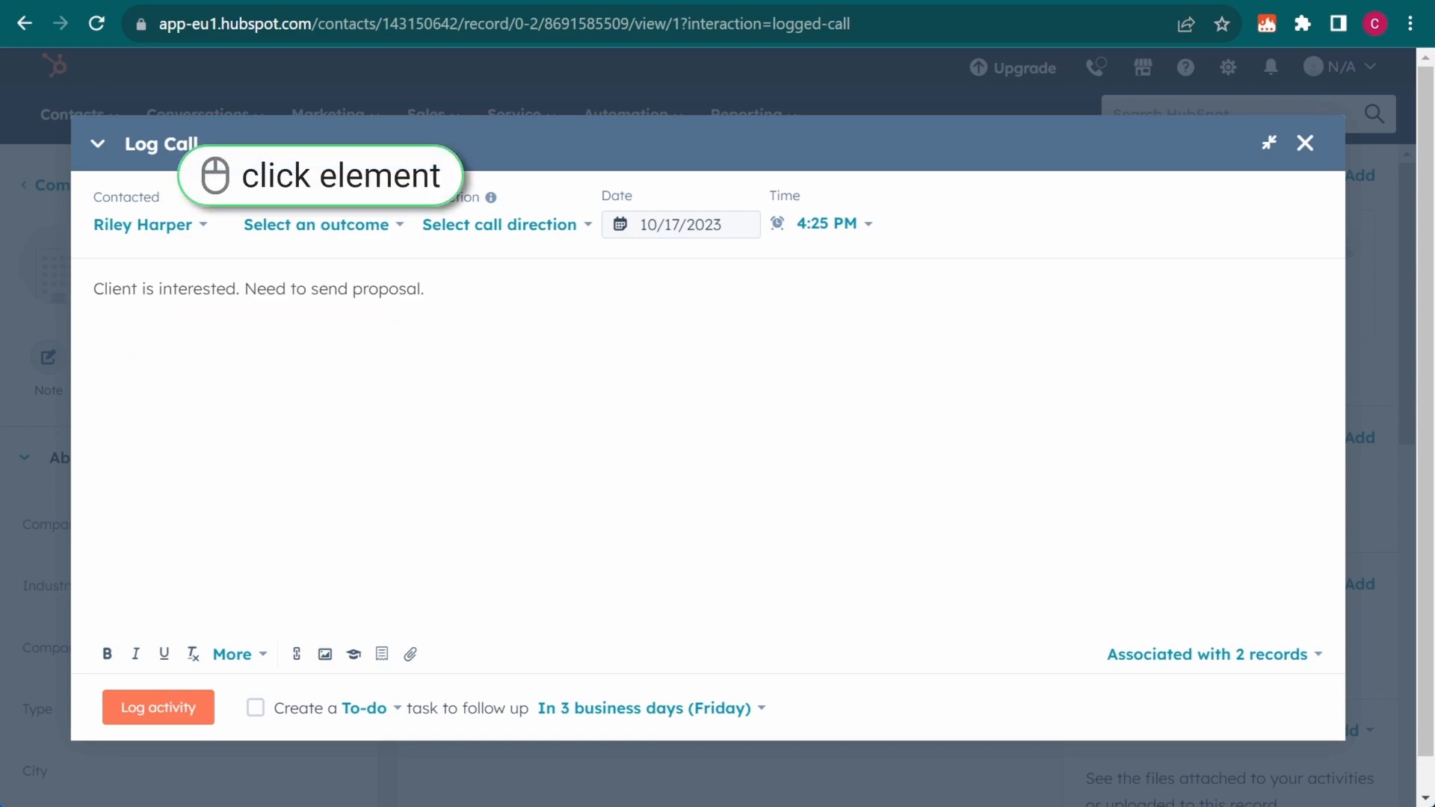
{"action": "left_click", "coordinate": [315, 224]}
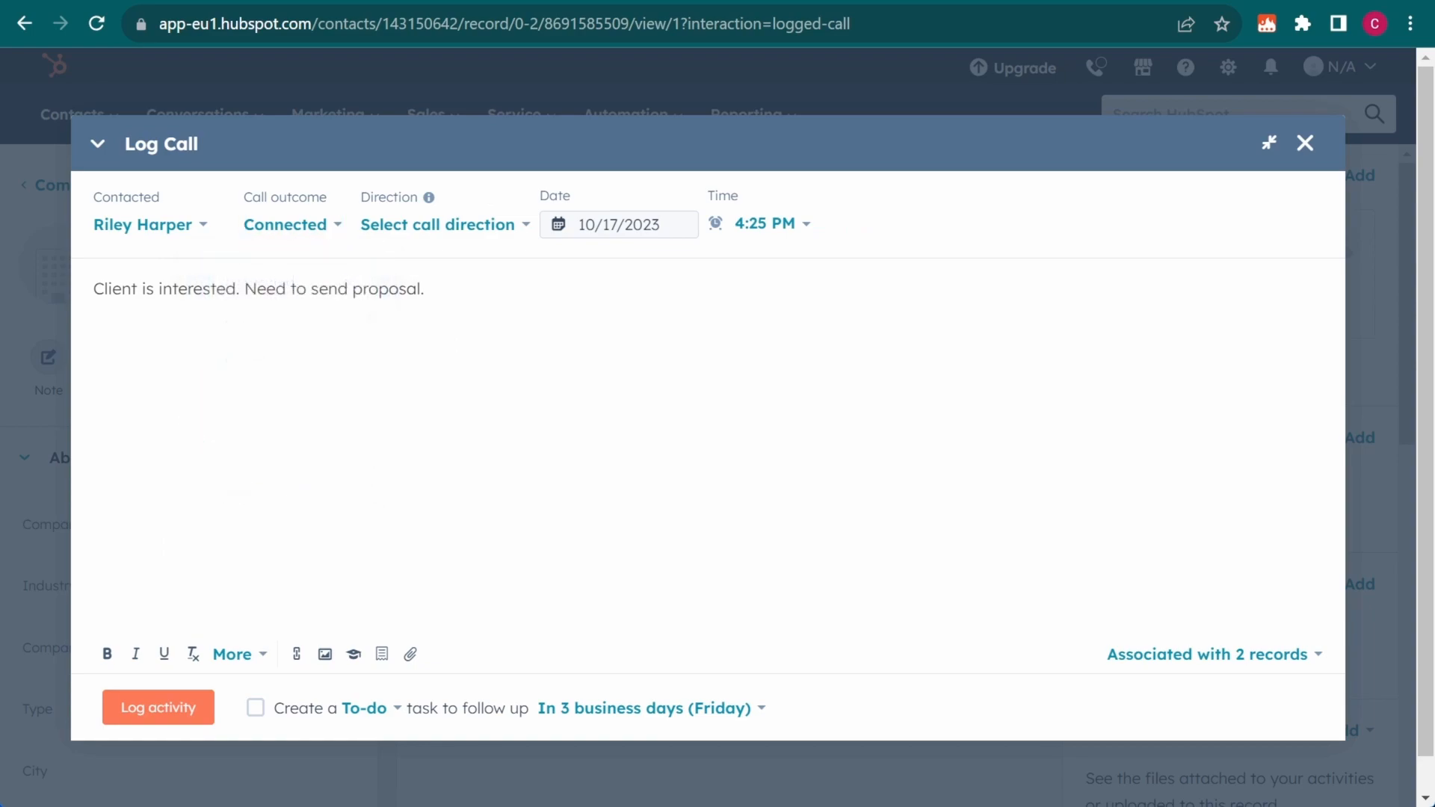
{"action": "left_click", "coordinate": [442, 224]}
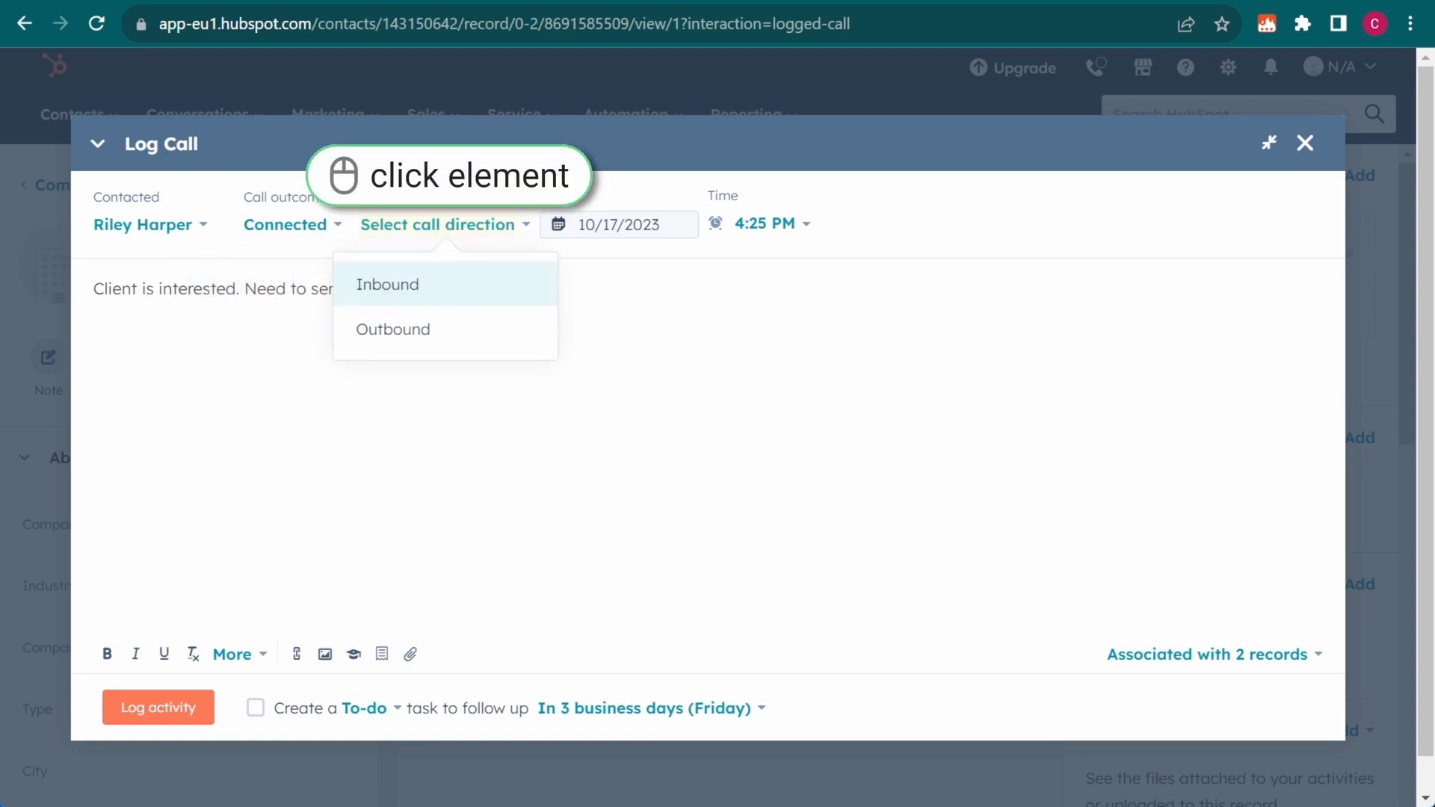
{"action": "type", "text": "outbound"}
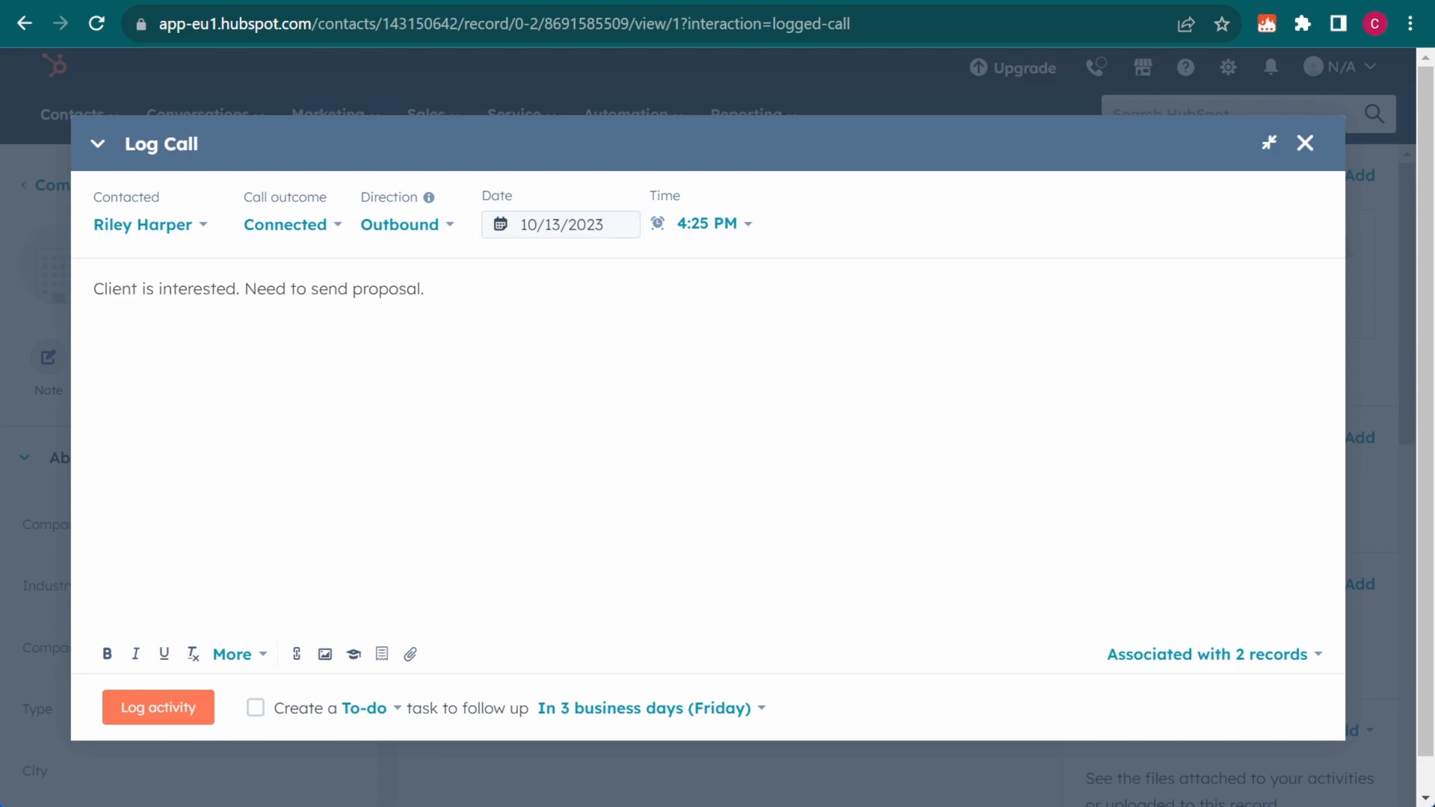
{"action": "left_click", "coordinate": [157, 708]}
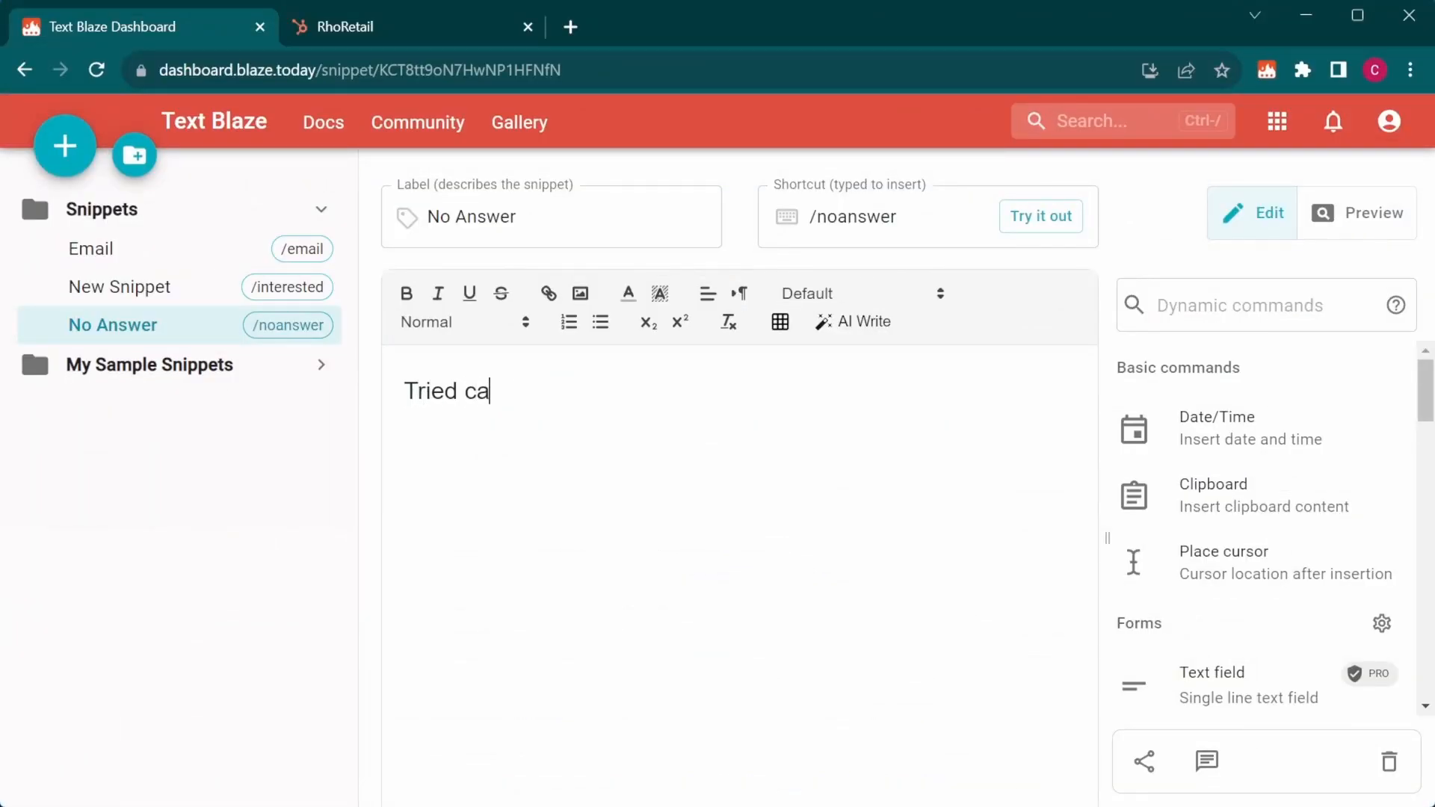
Type 'Tried calling but couldn't connect.' in the No Answer snippet and insert a Click element command.
{"action": "type", "text": "lling but couldn't connect."}
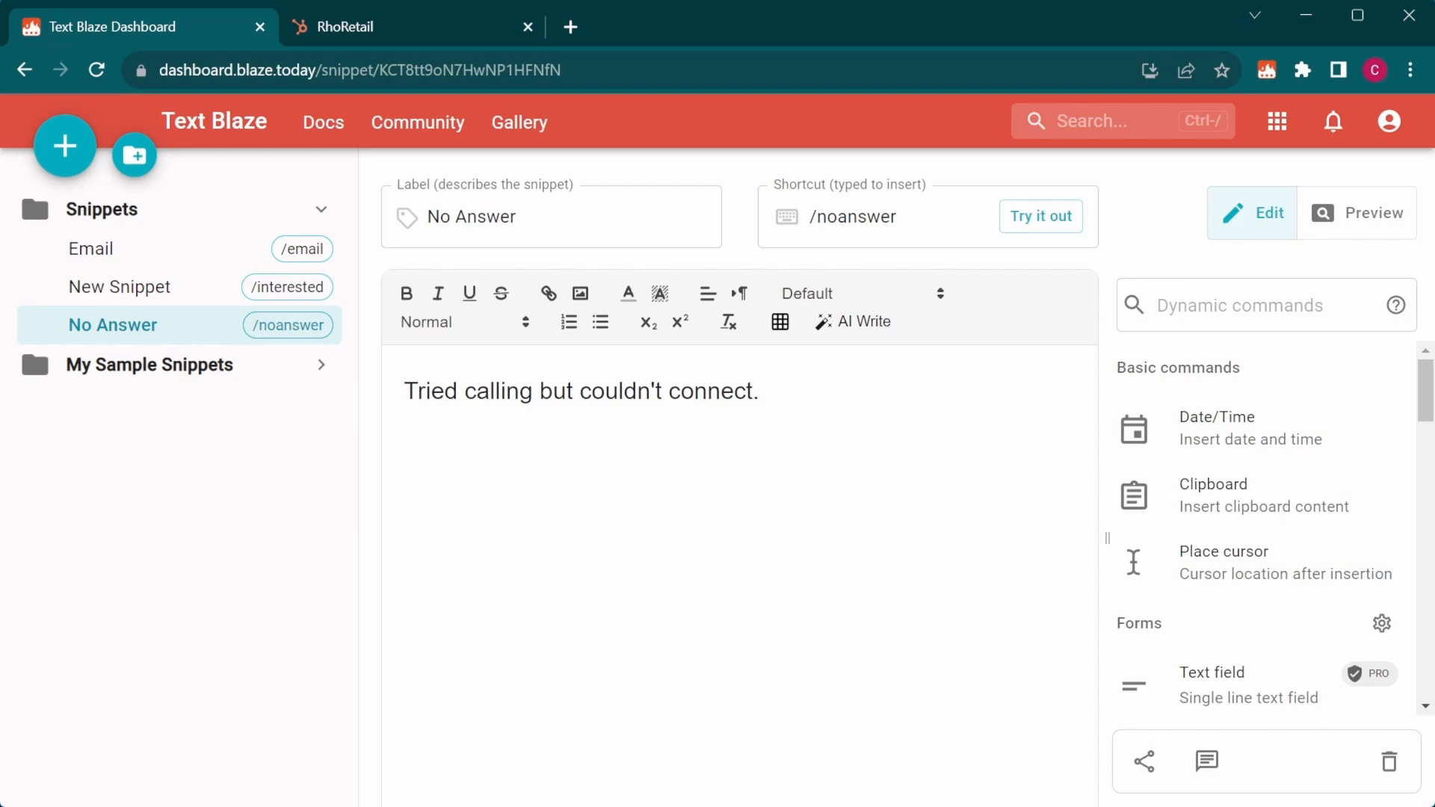
{"action": "left_click", "coordinate": [1263, 305]}
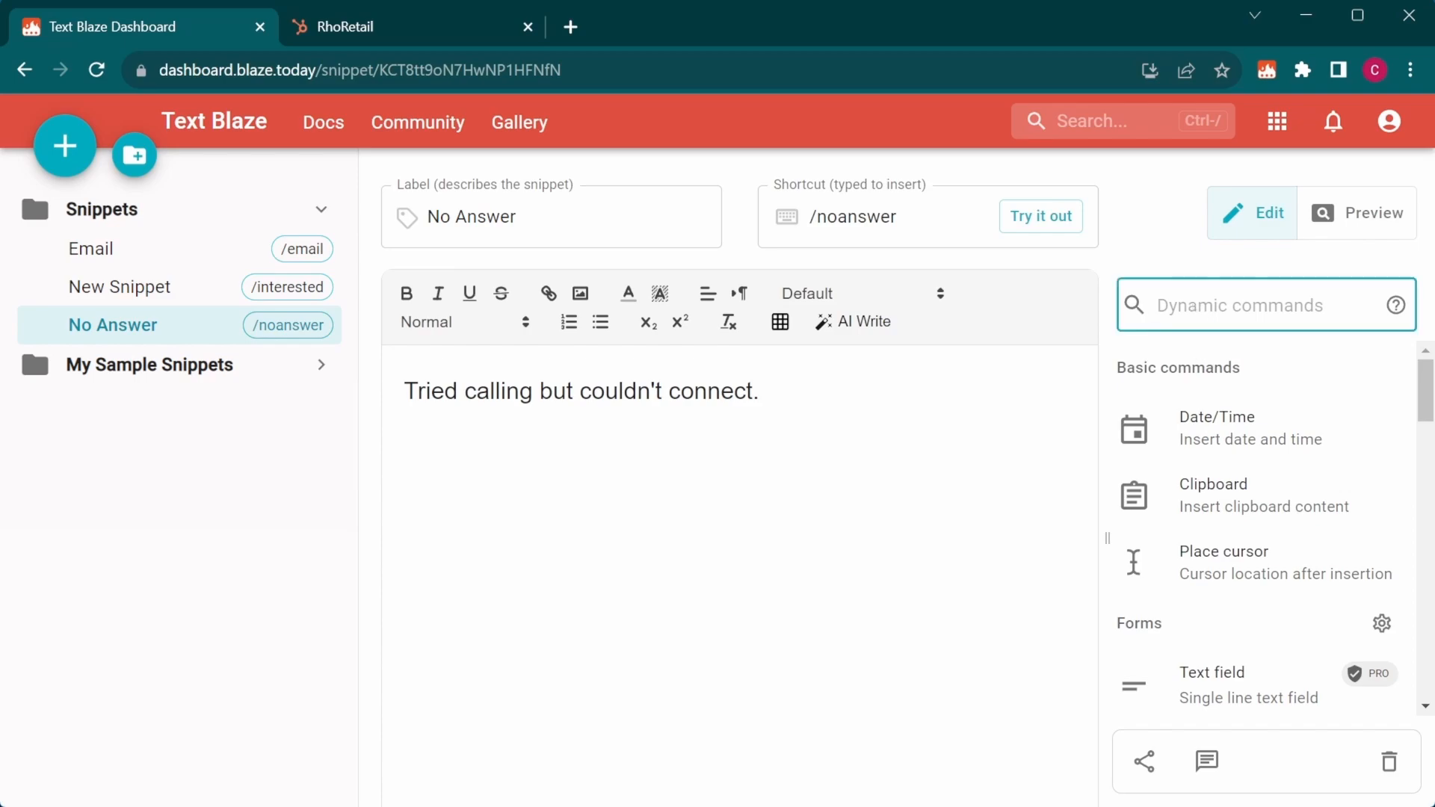
{"action": "type", "text": "click"}
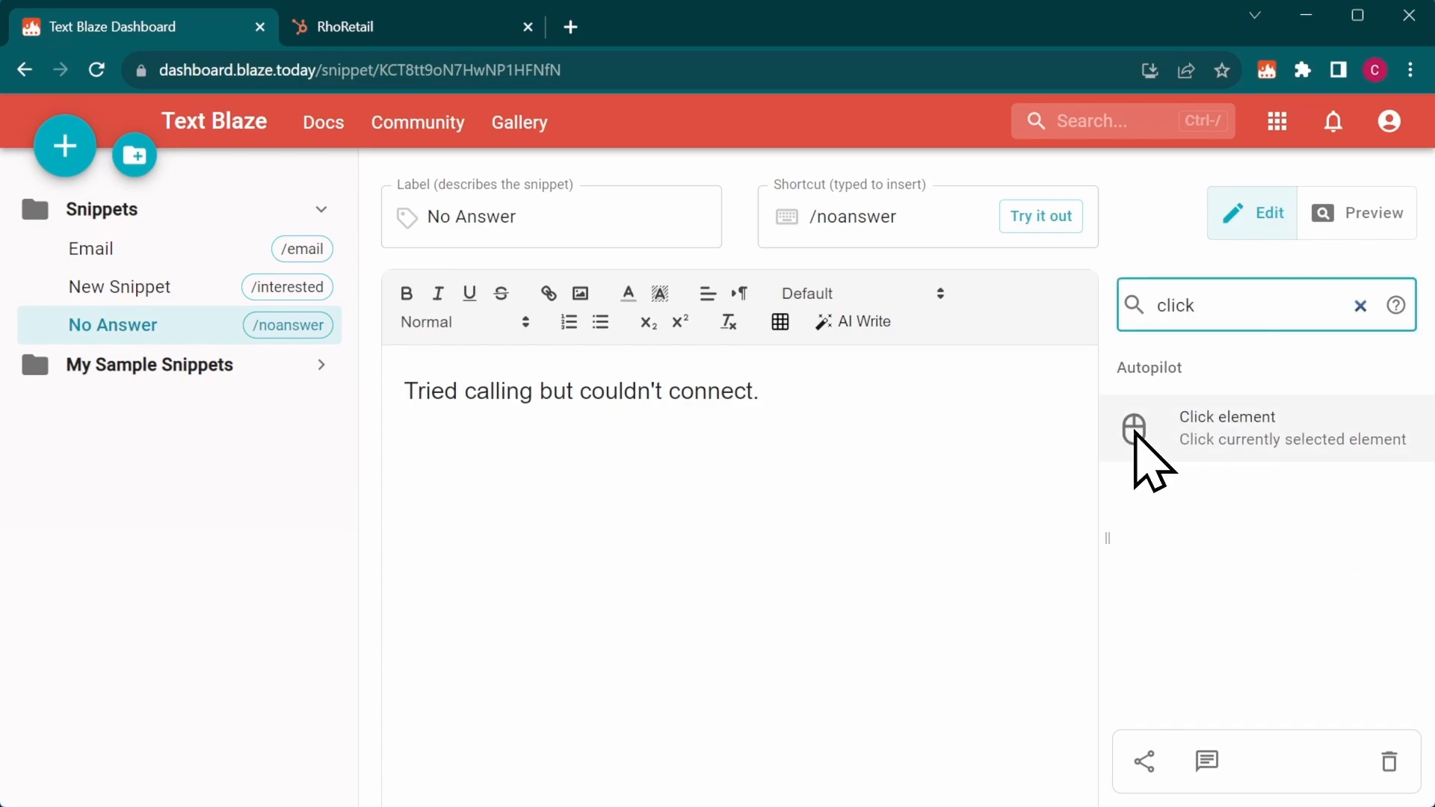
{"action": "left_click", "coordinate": [1227, 427]}
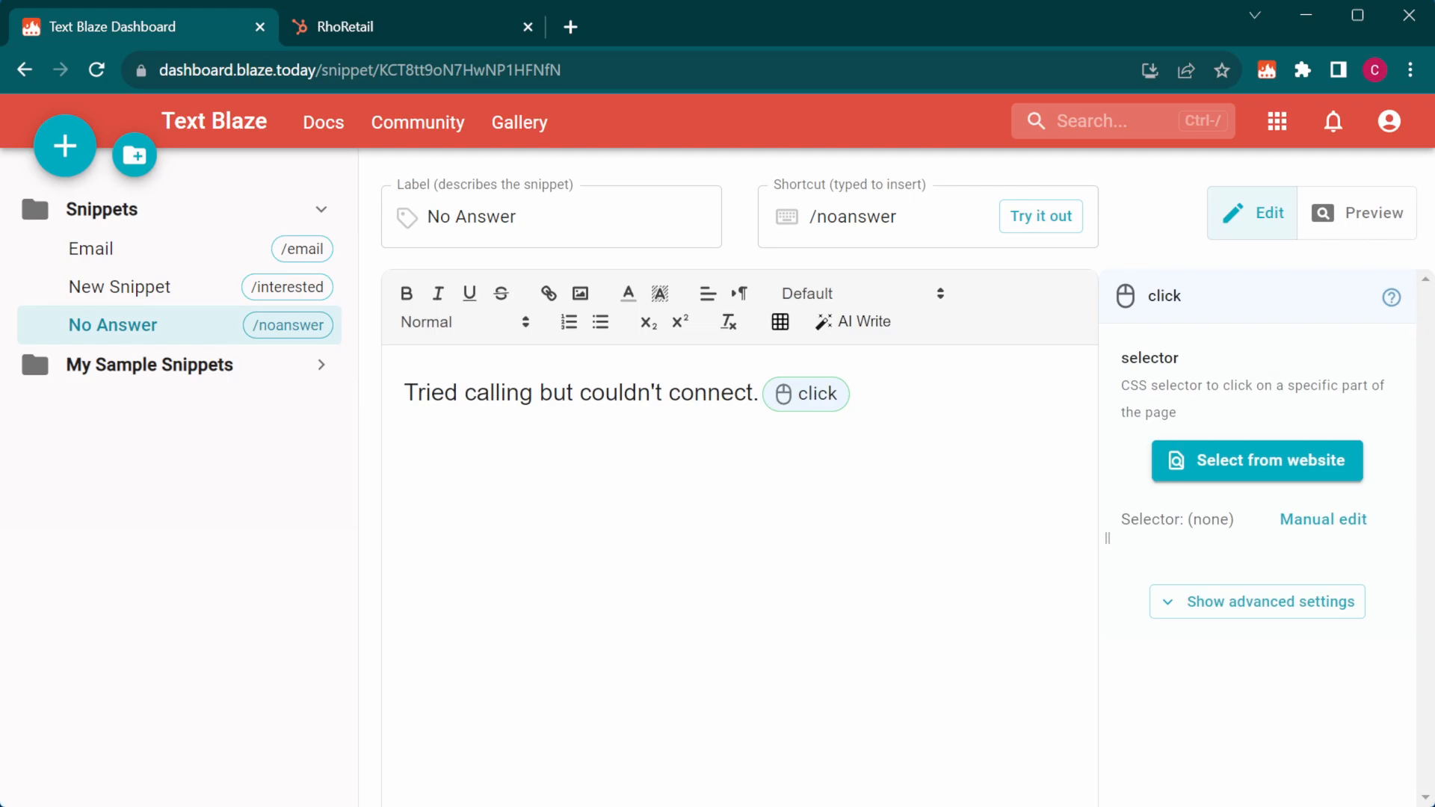
{"action": "left_click", "coordinate": [335, 27]}
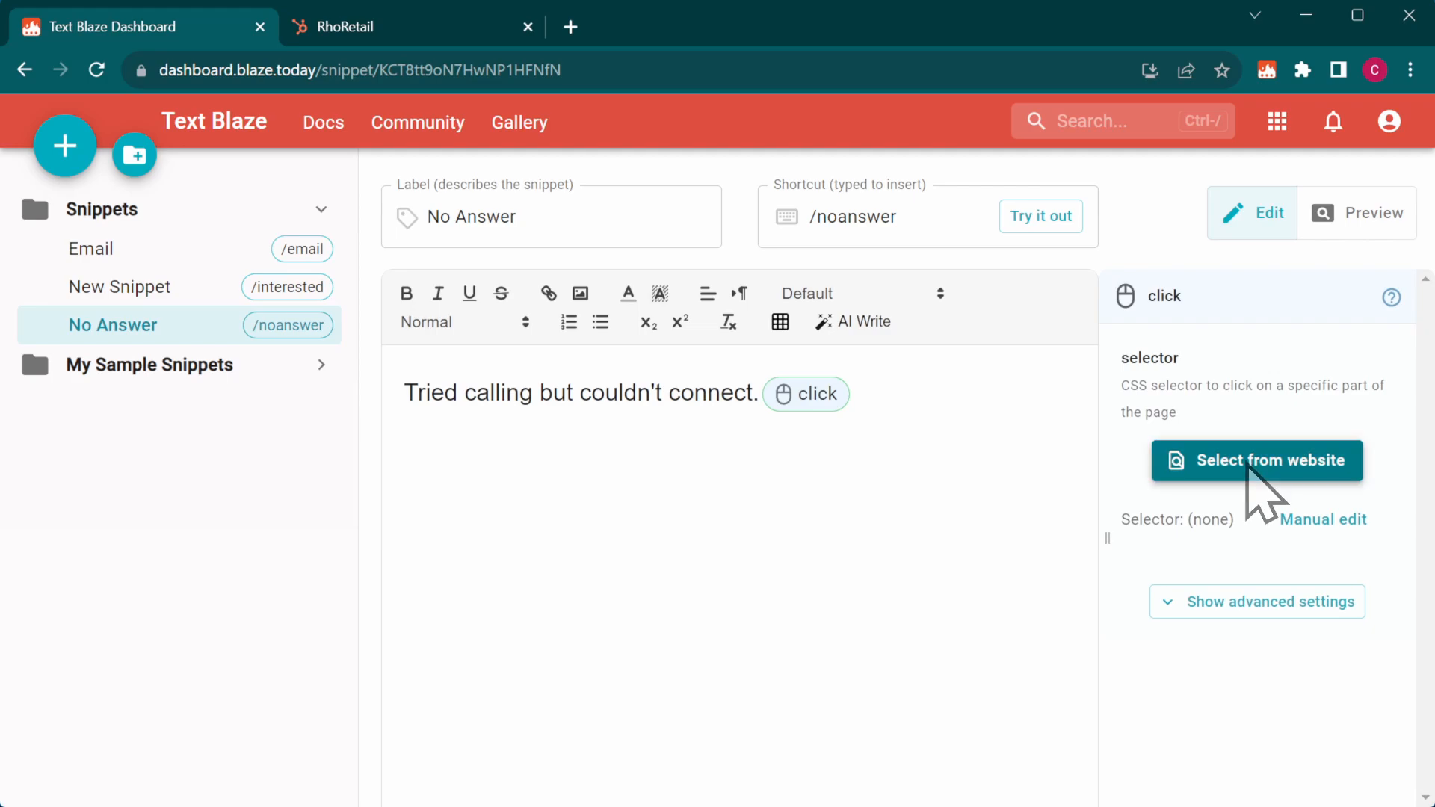
Pick HubSpot's call outcome field as the click target and insert its selector into the snippet.
{"action": "left_click", "coordinate": [1256, 461]}
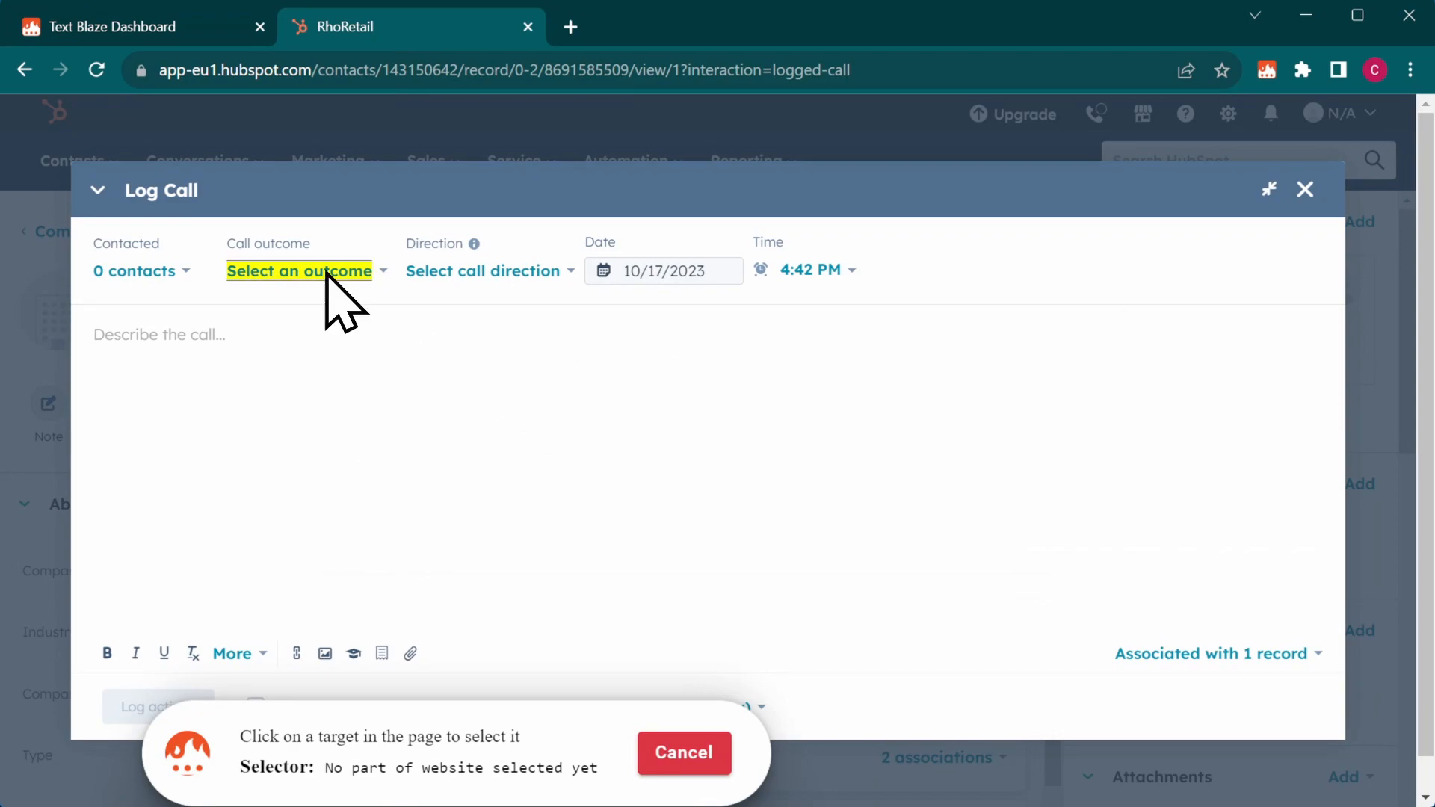
{"action": "left_click", "coordinate": [298, 271]}
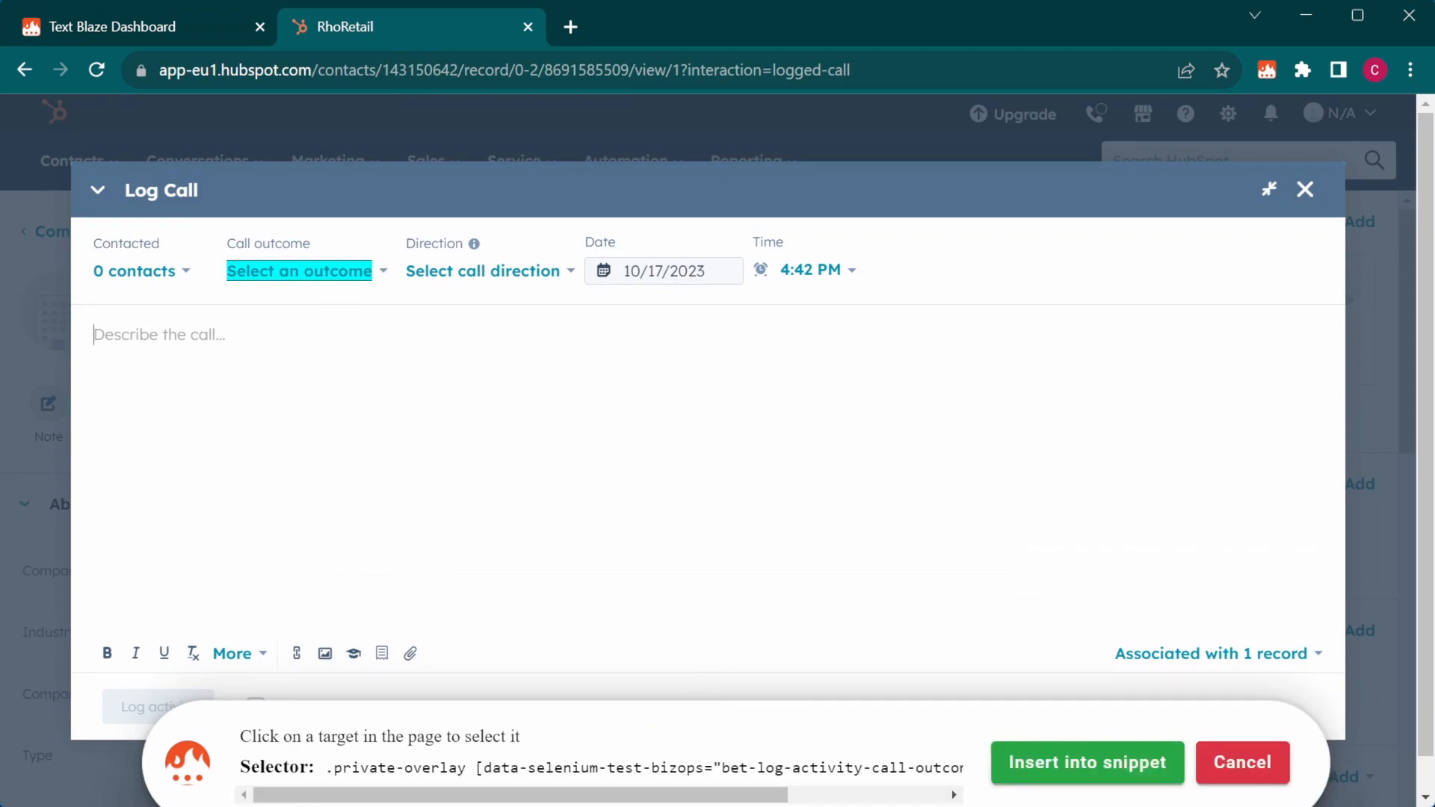
{"action": "left_click", "coordinate": [1086, 762]}
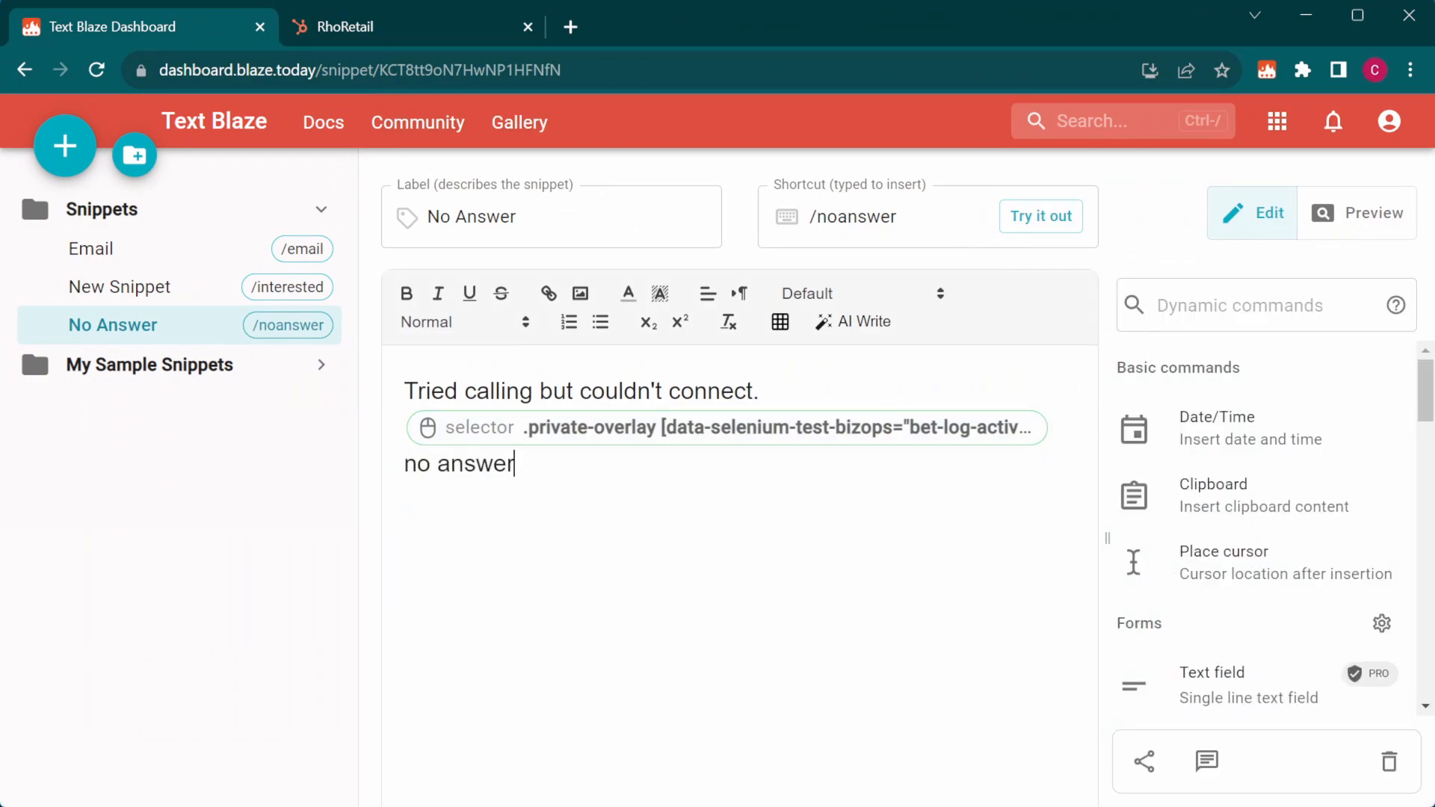
Add a Key press command to the No Answer snippet.
{"action": "left_click", "coordinate": [1264, 305]}
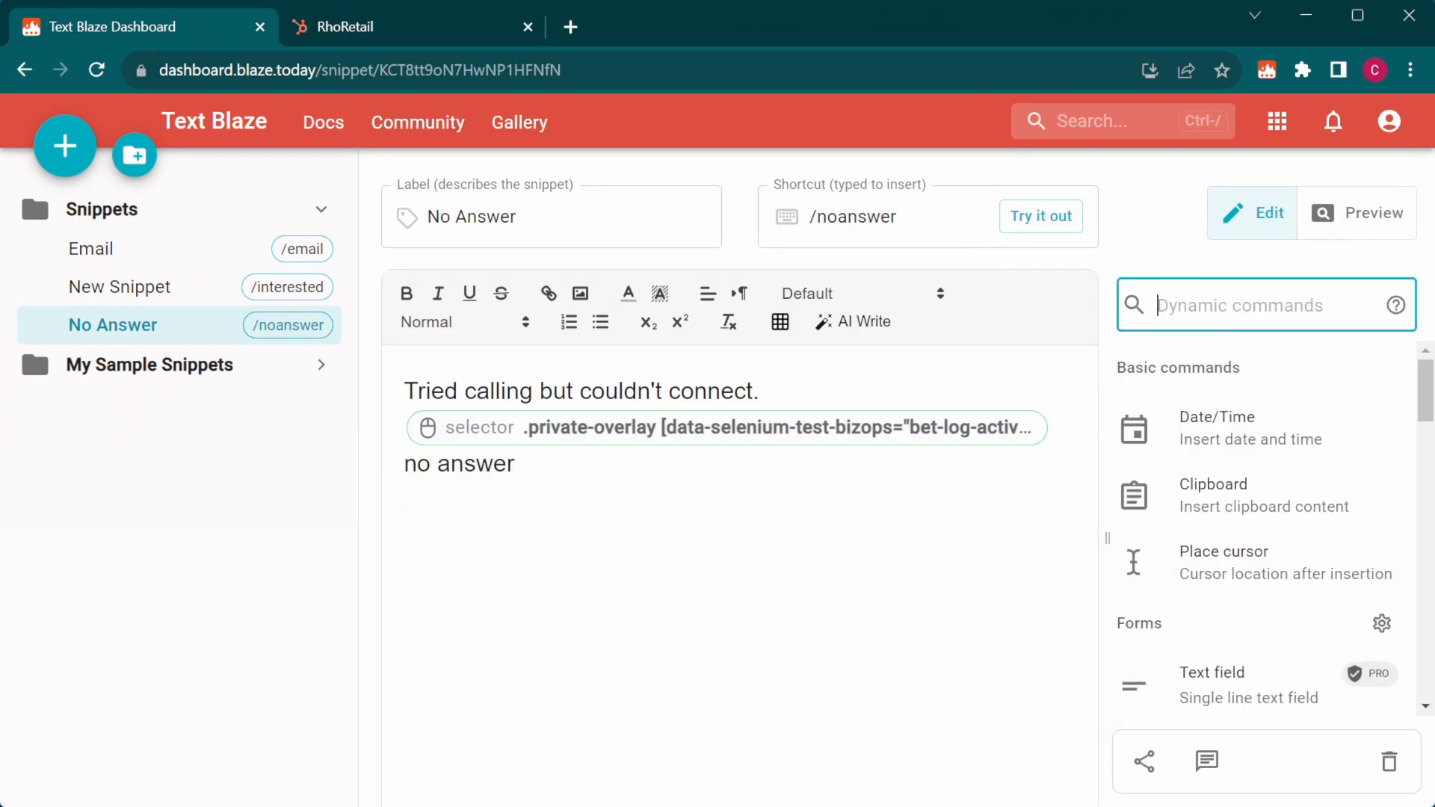
{"action": "type", "text": "key press"}
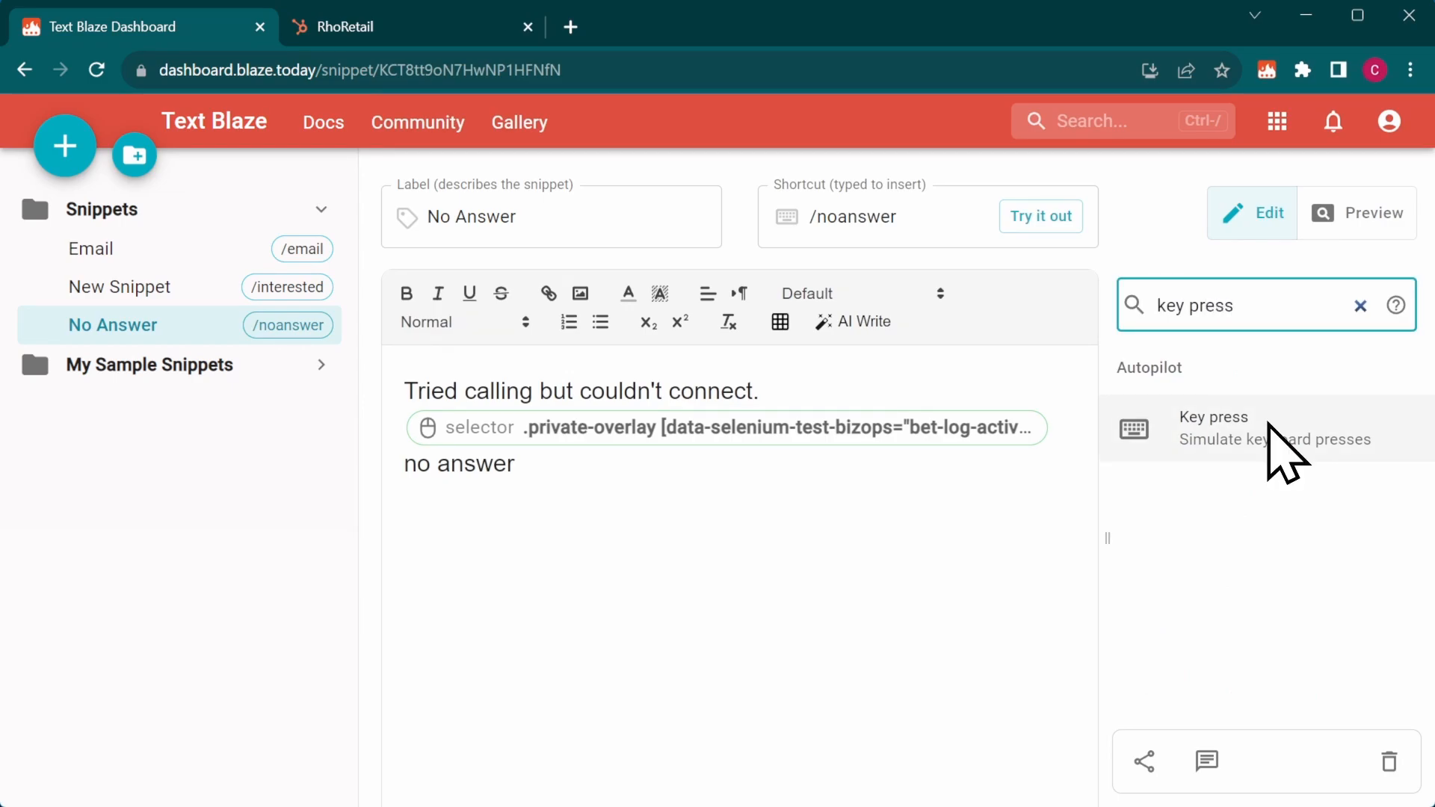
{"action": "left_click", "coordinate": [1214, 428]}
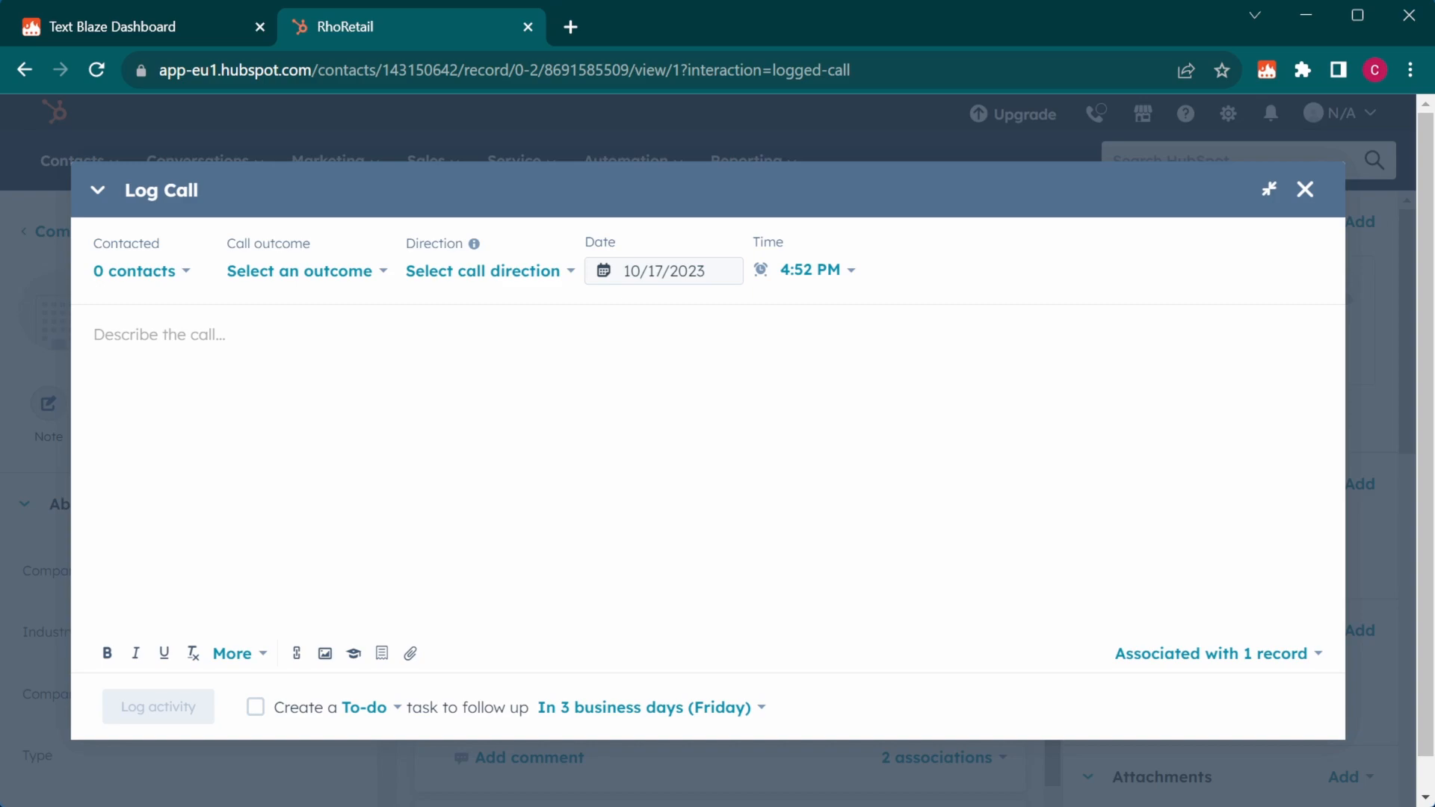
Trigger the No Answer snippet with /noanswer in the HubSpot call log description.
{"action": "type", "text": "/noans"}
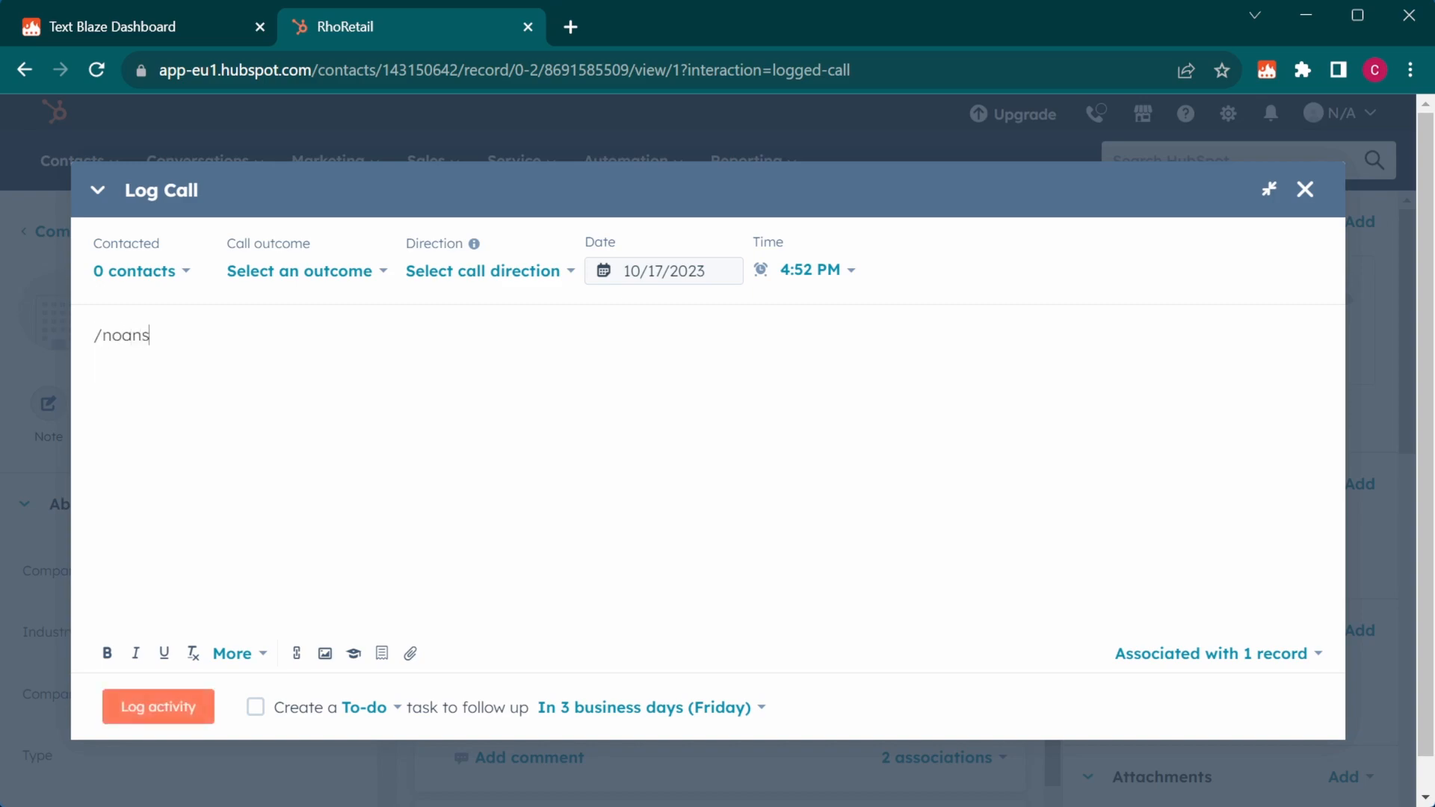
{"action": "left_click", "coordinate": [302, 270]}
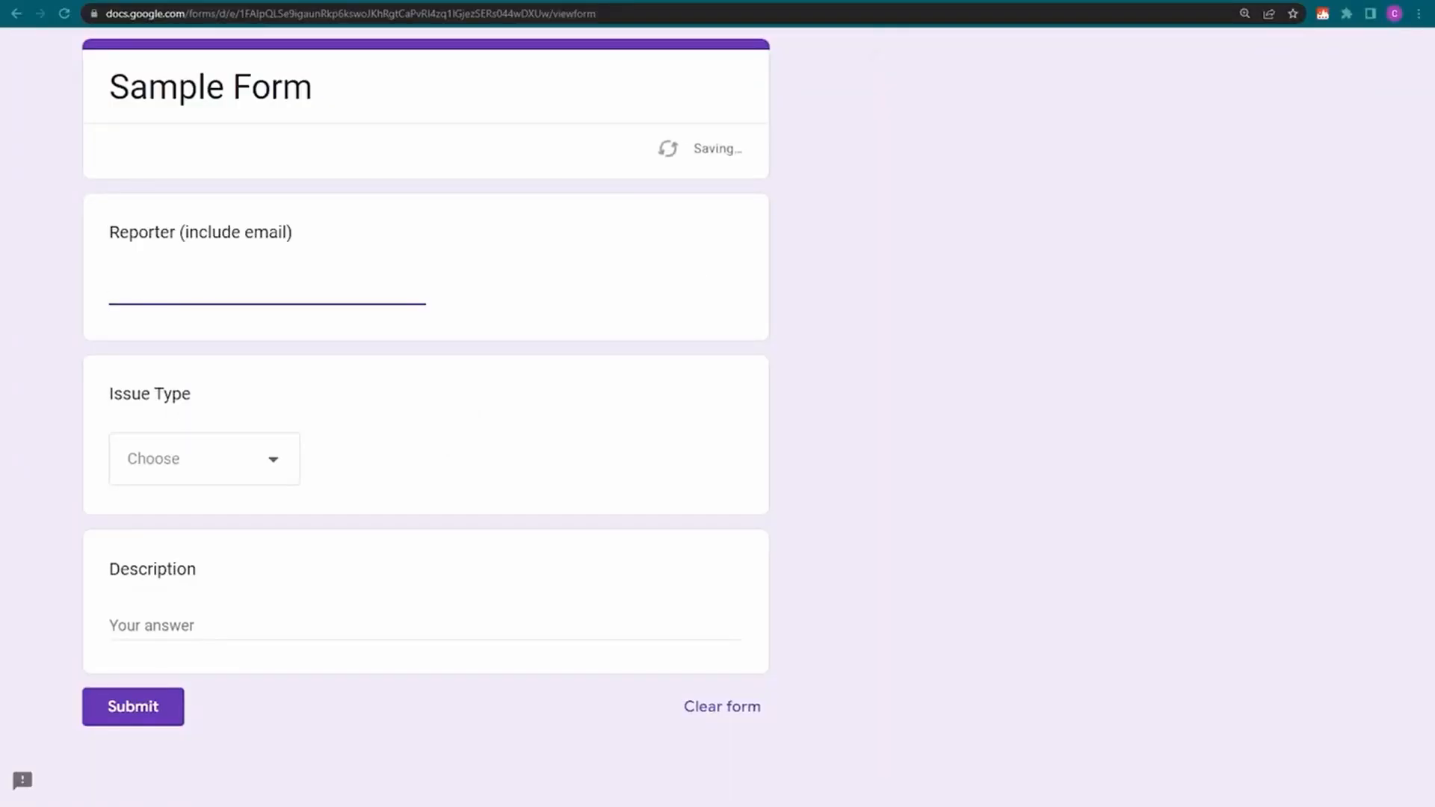
Fill the Sample Form's Reporter field and open the Issue Type dropdown.
{"action": "left_click", "coordinate": [204, 458]}
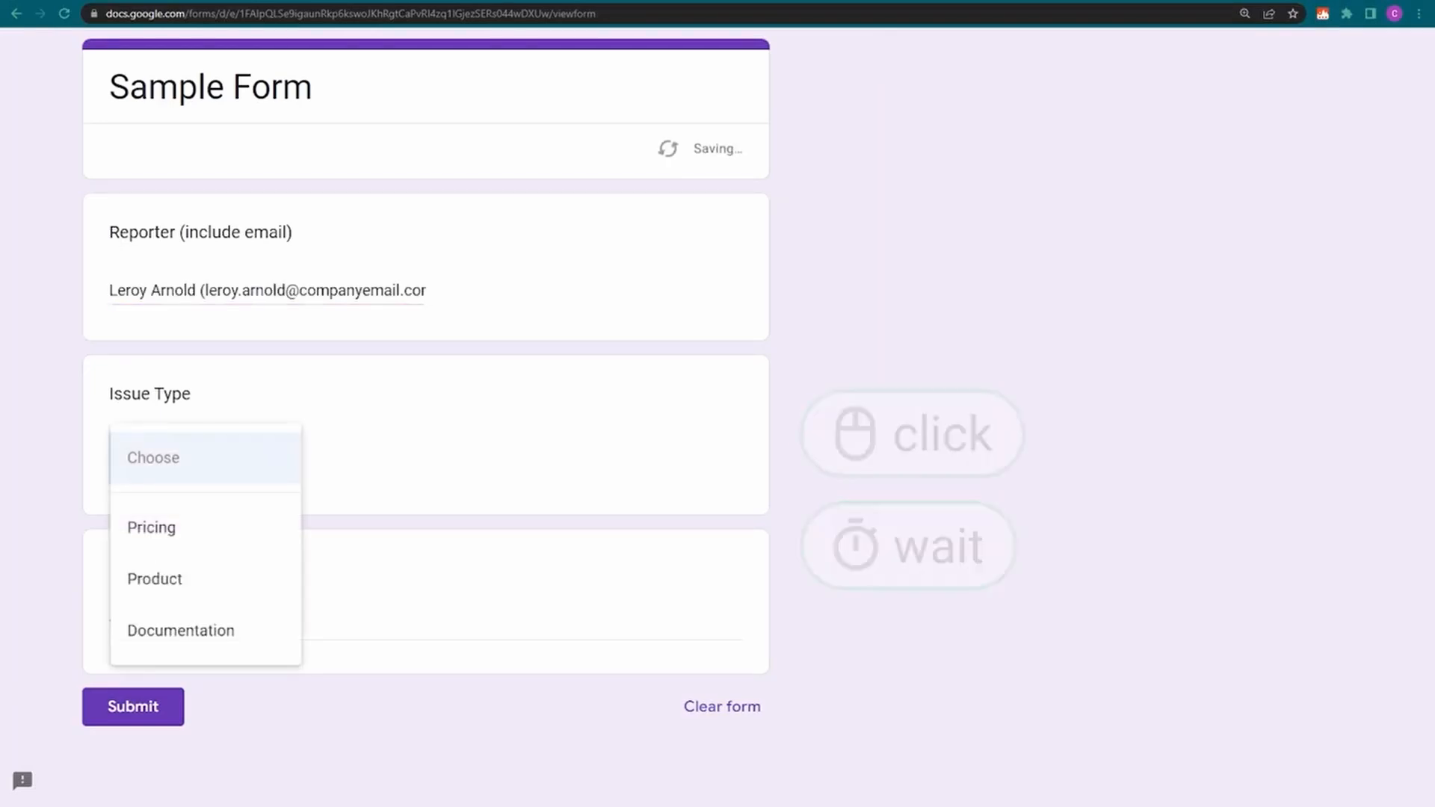
{"action": "left_click", "coordinate": [154, 578]}
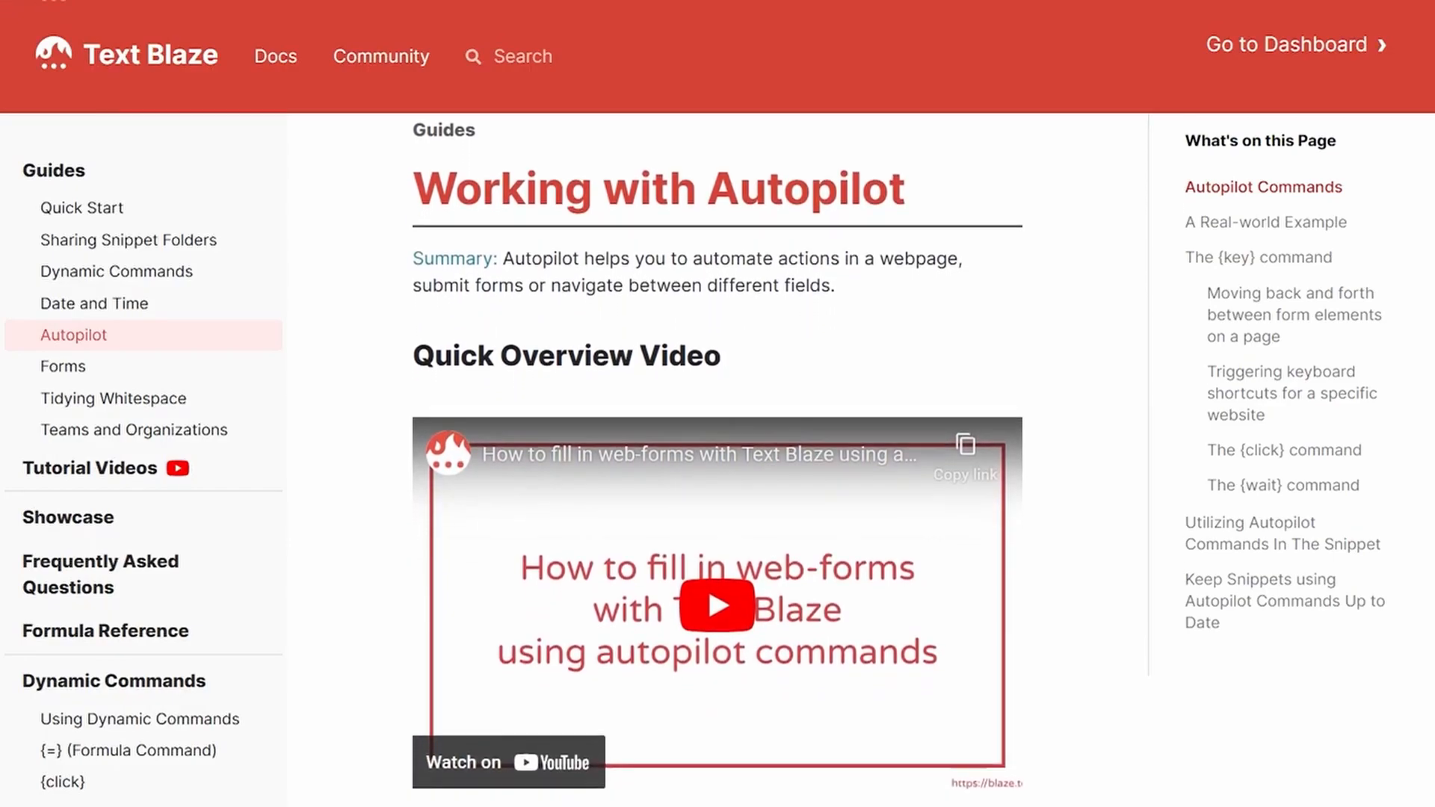
Scroll the Autopilot guide down to the Autopilot Commands section listing key, click and wait.
{"action": "scroll", "scroll_direction": "down", "scroll_amount": 3}
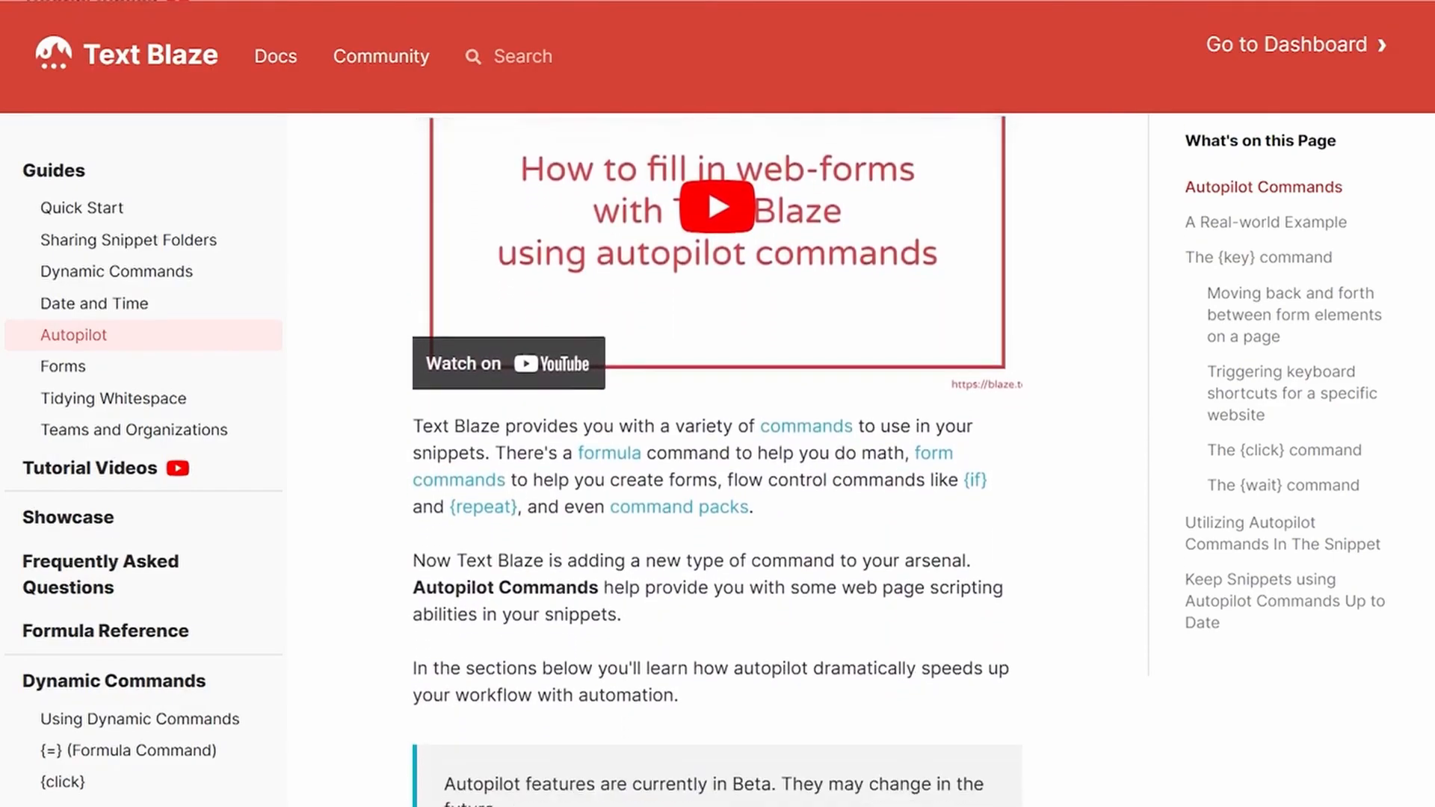
{"action": "scroll", "scroll_direction": "down", "scroll_amount": 3}
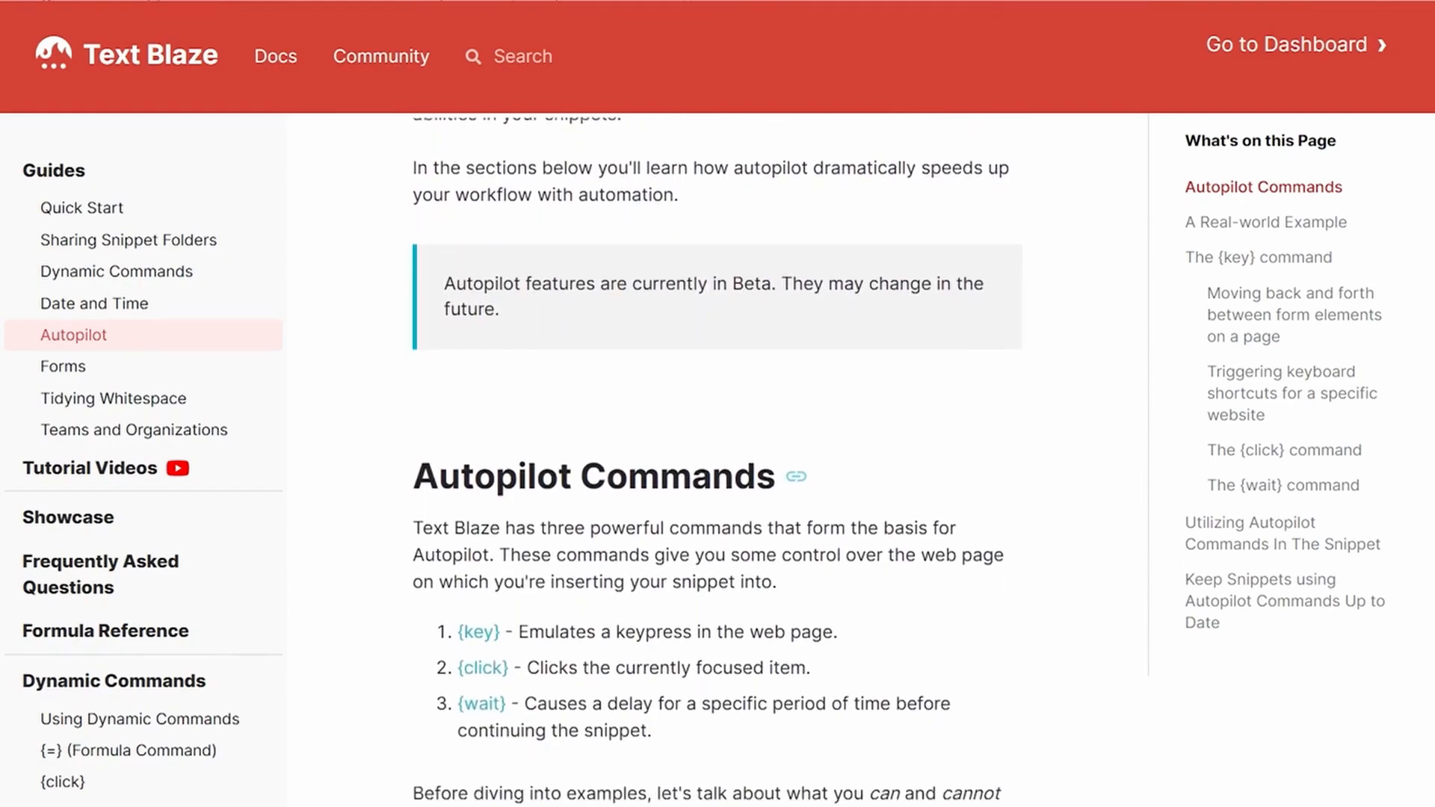